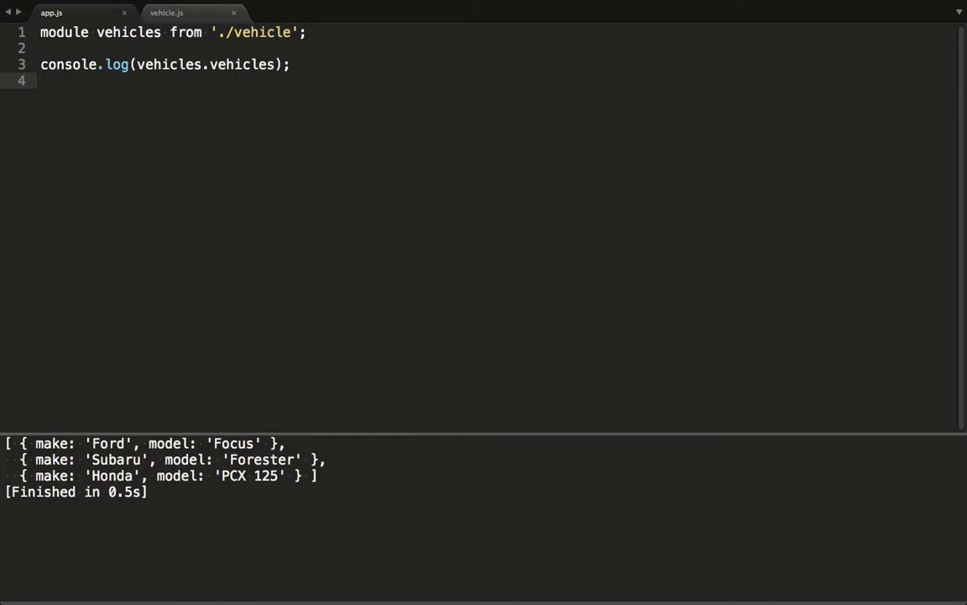
Step: Rewrite the require line as import {vehicles} from './vehicle' and log vehicles directly
double_click(64, 32)
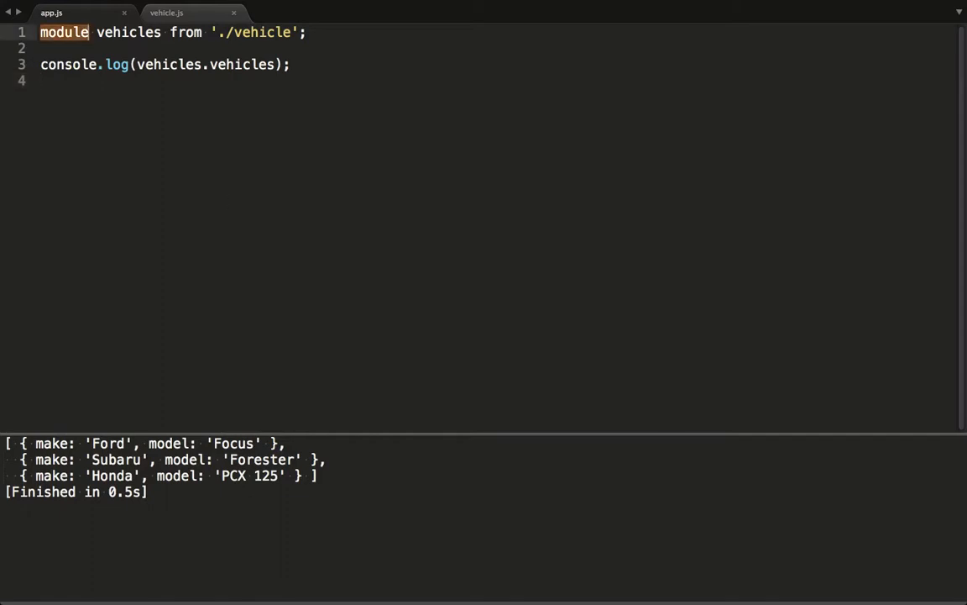
text(import)
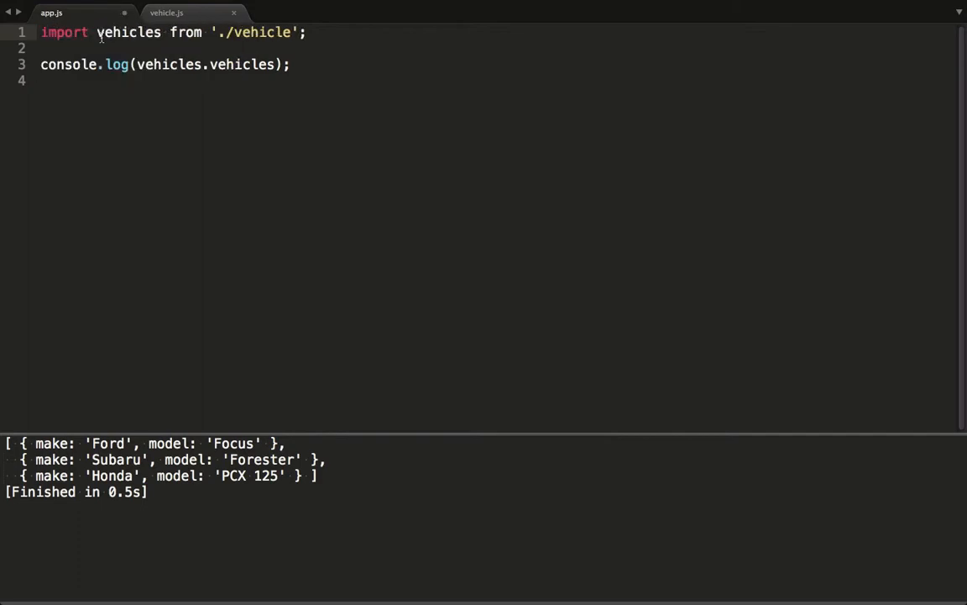
double_click(172, 64)
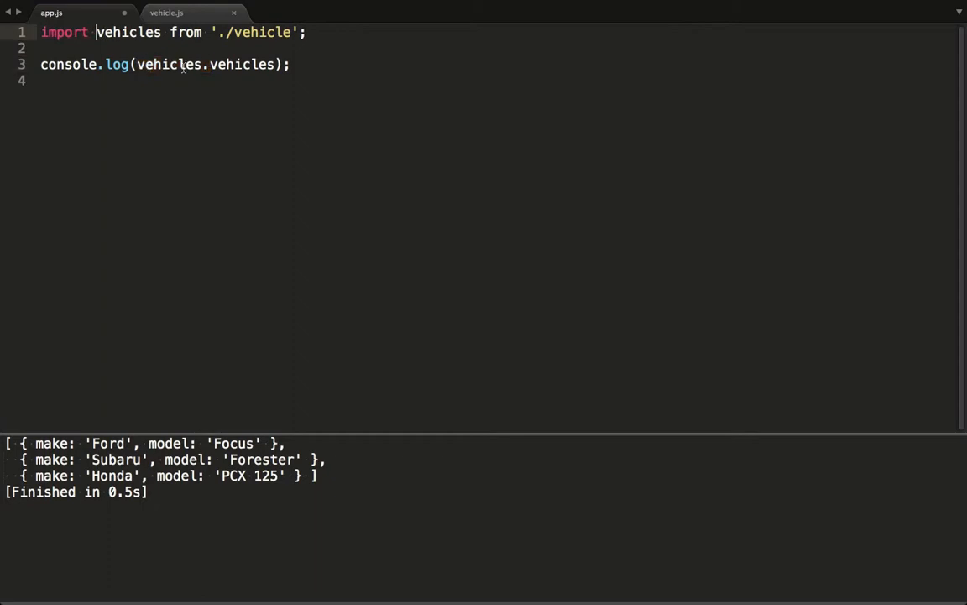
text({)
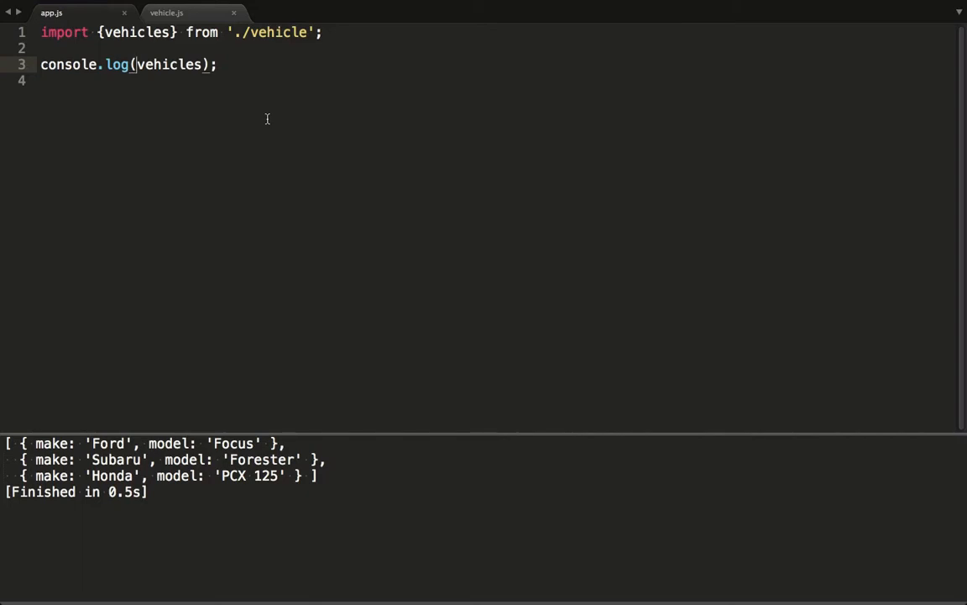
double_click(136, 32)
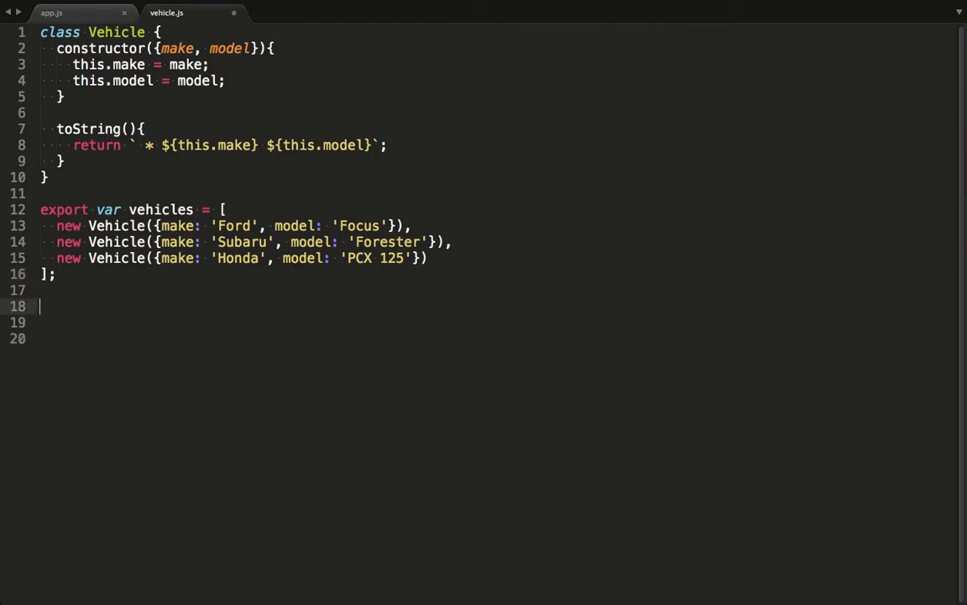
Step: Write export function findVehicle({make, model}) returning vehicles.filter(v=> v.isMatch(make, model))[0]
text(export function find)
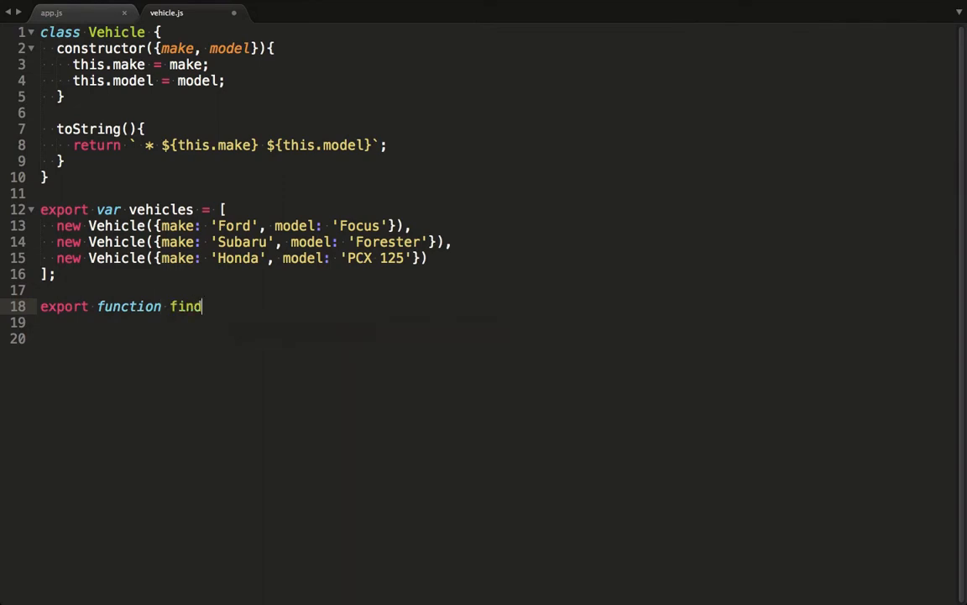
text(Vehicle()
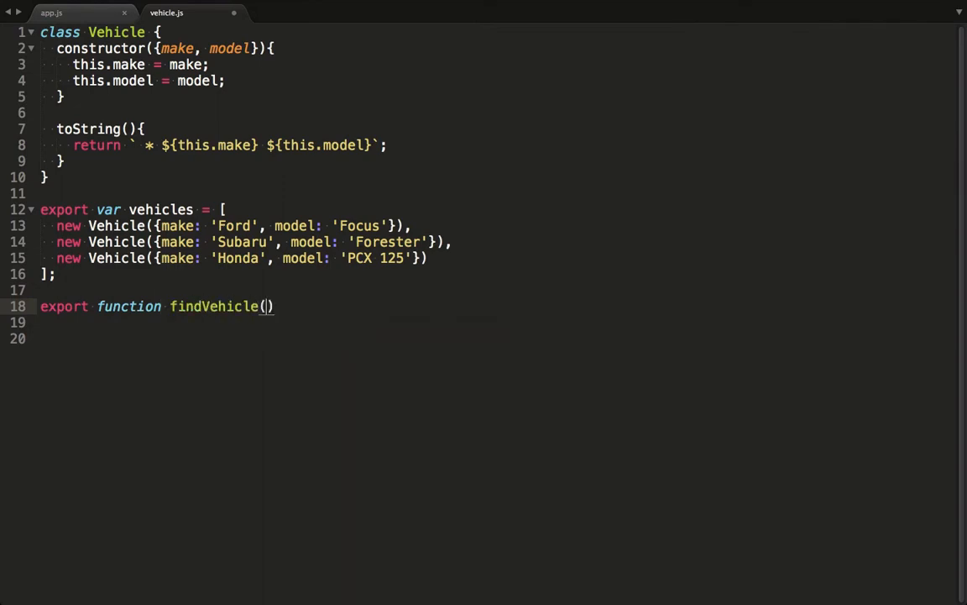
text({make, model)
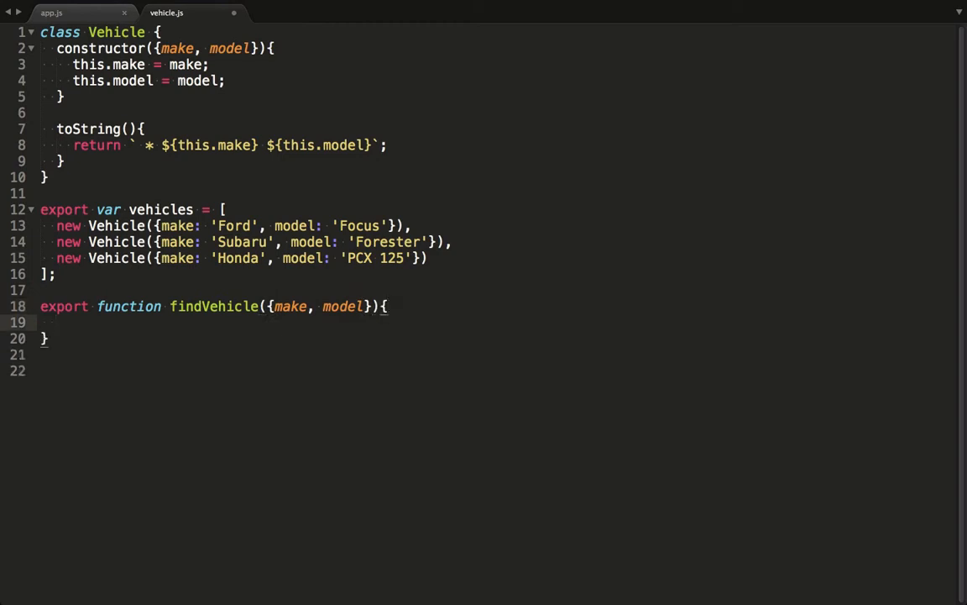
text(return)
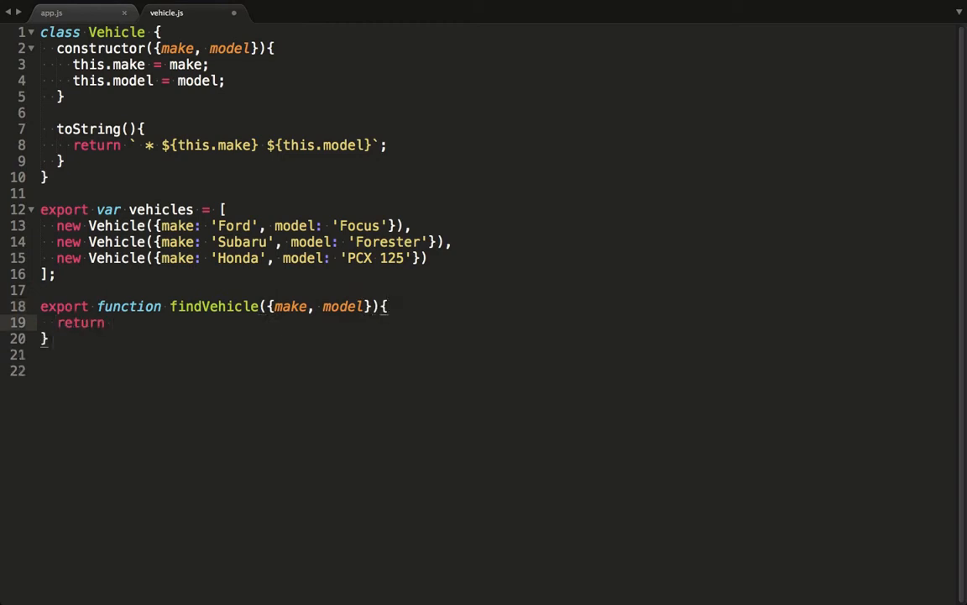
text(vehicles.filter())
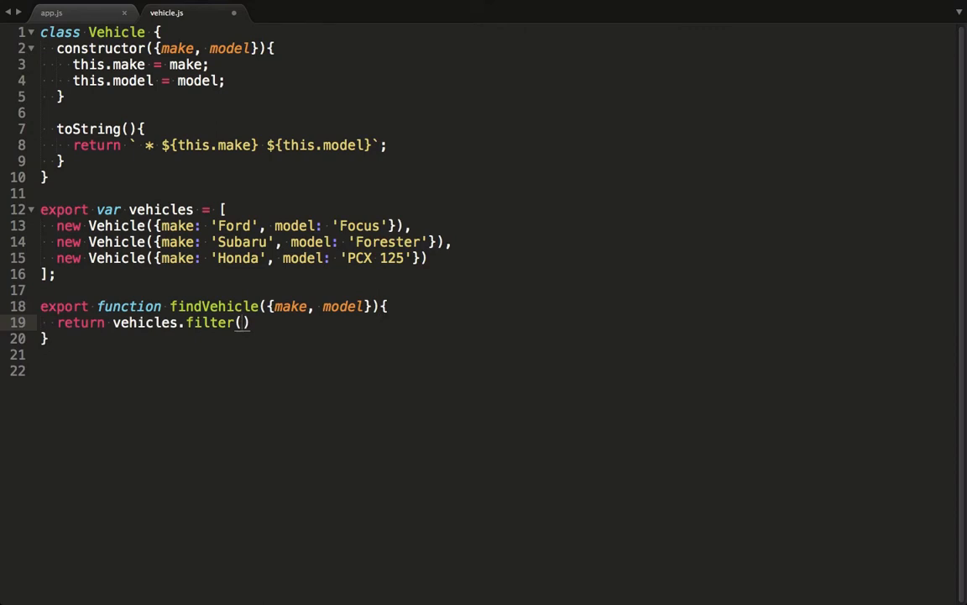
text(v=> v.isMatch(make, model)
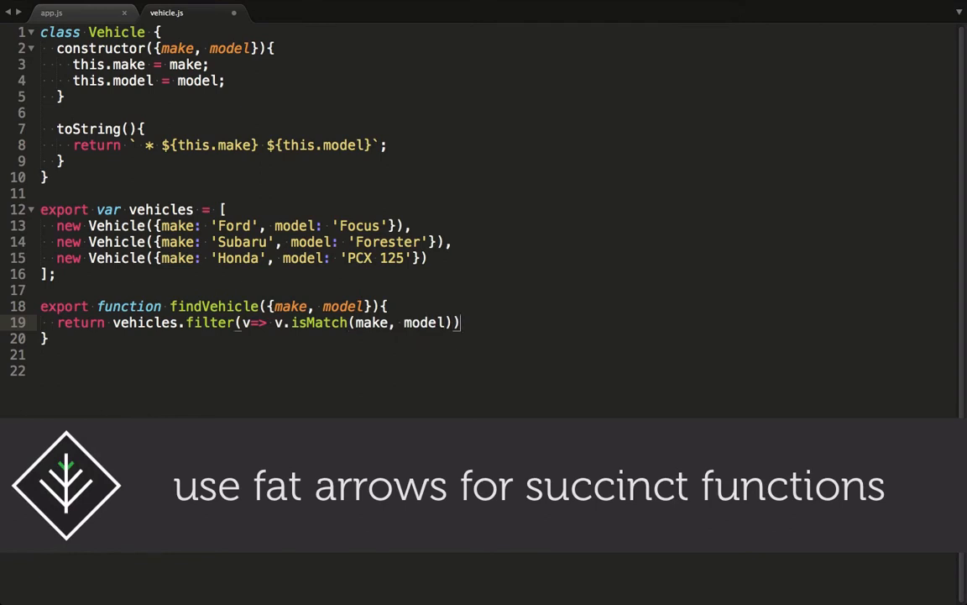
text([0];)
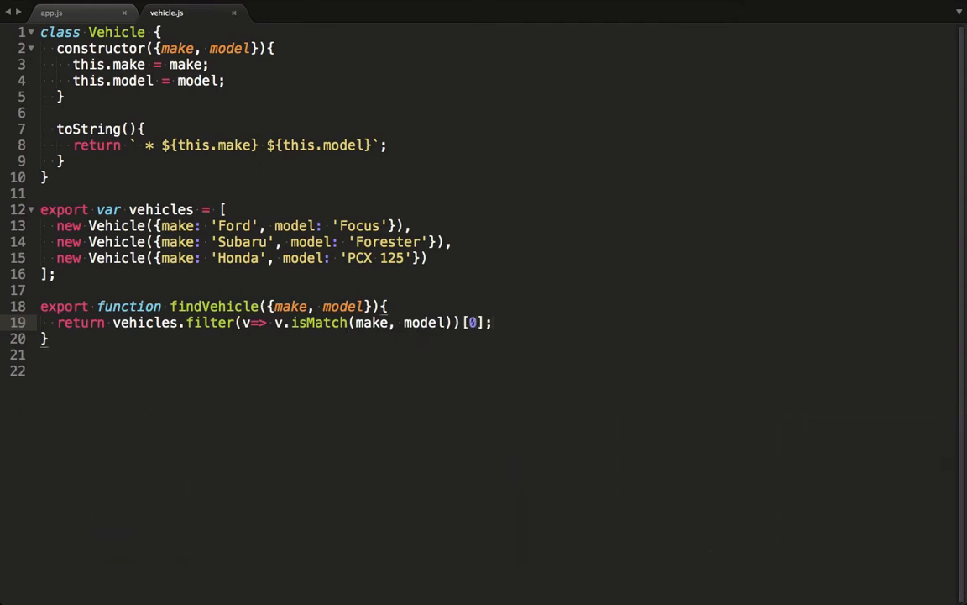
text(isMatch)
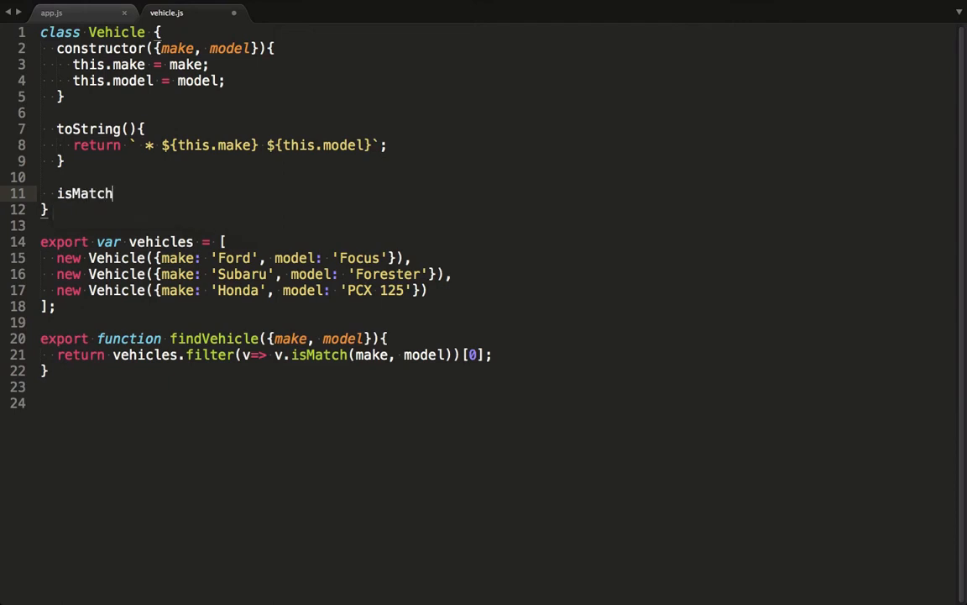
Step: Add isMatch(make, model) returning this.make === make || this.model === model to the Vehicle class
text((make, model){)
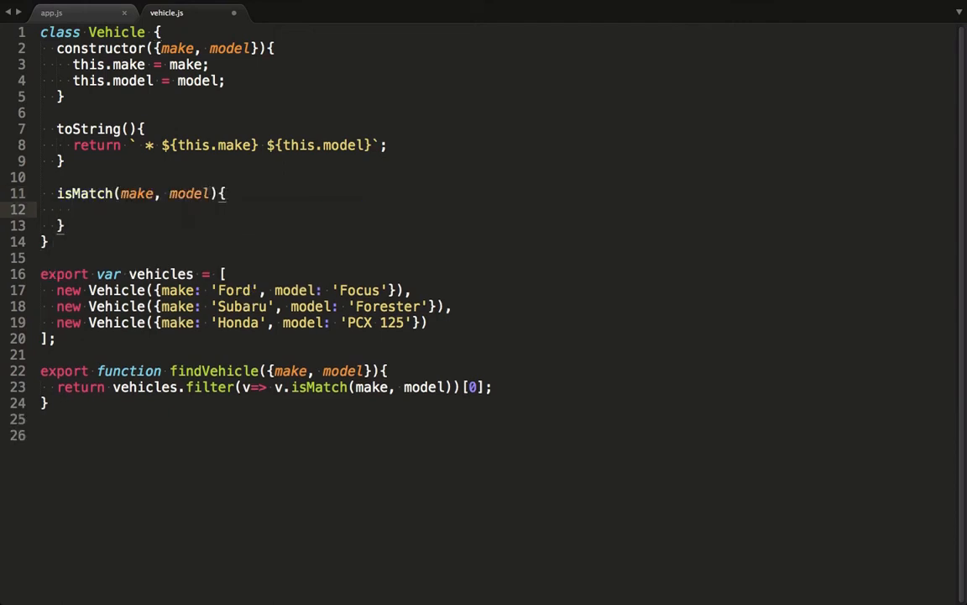
text(return this.make === make ||)
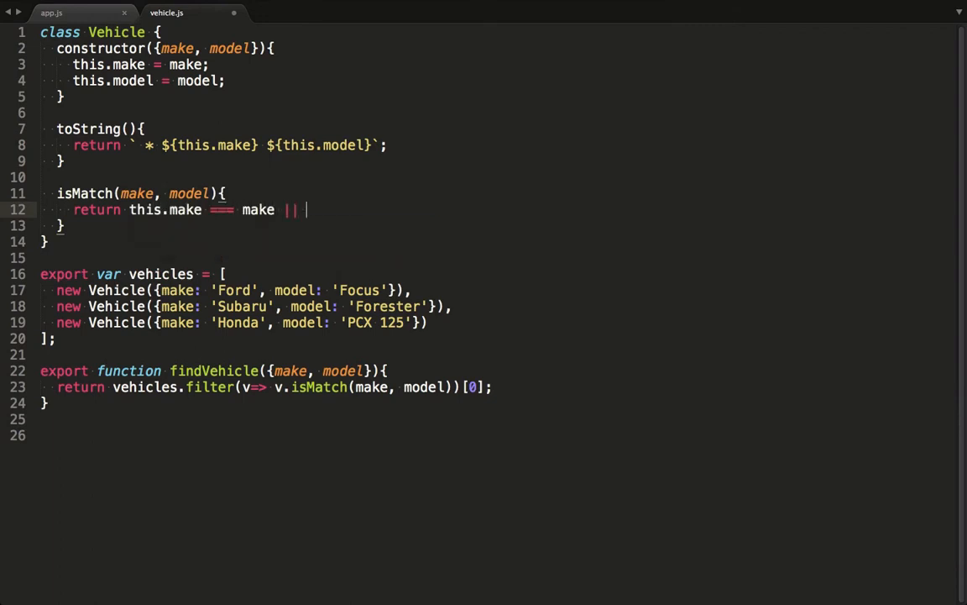
text(this.model ===)
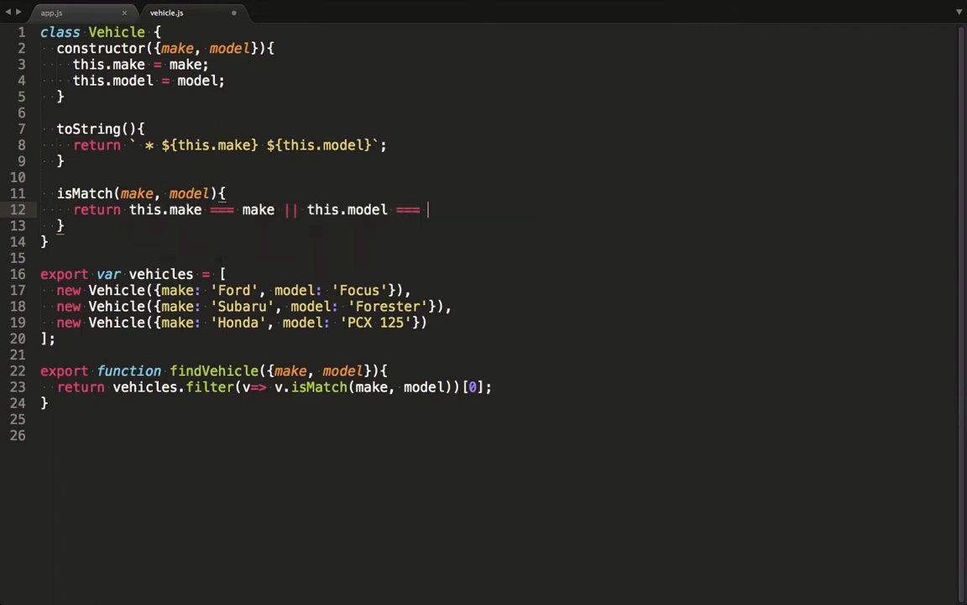
Step: In app.js add findVehicle to the import braces and start var match = findVehicle
click(51, 13)
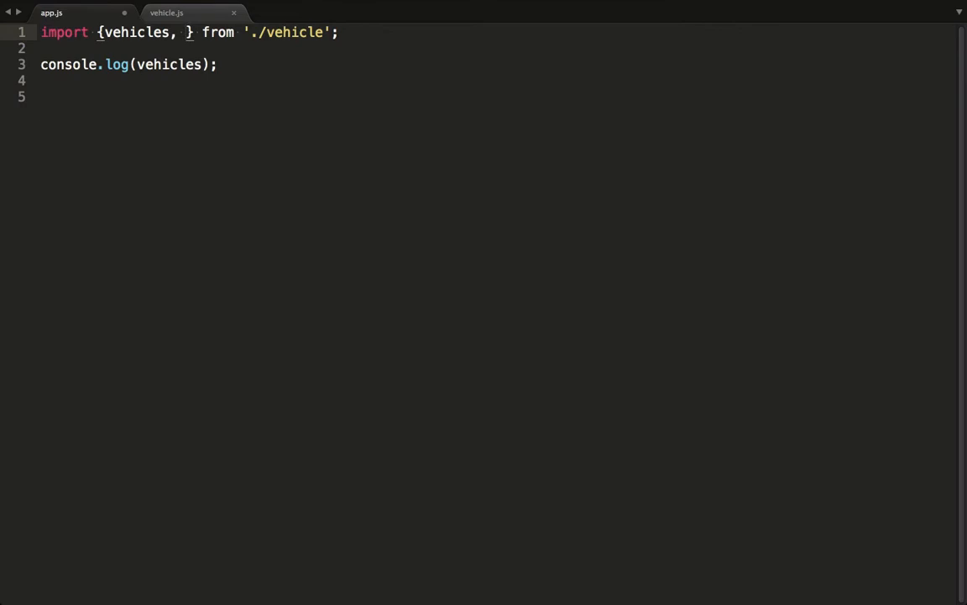
text(findVeh)
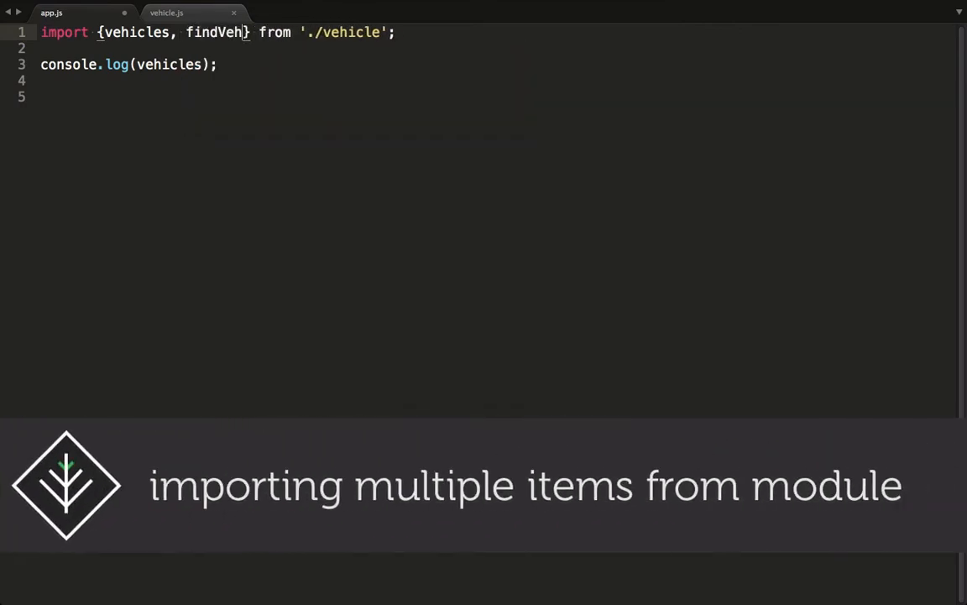
text(icle)
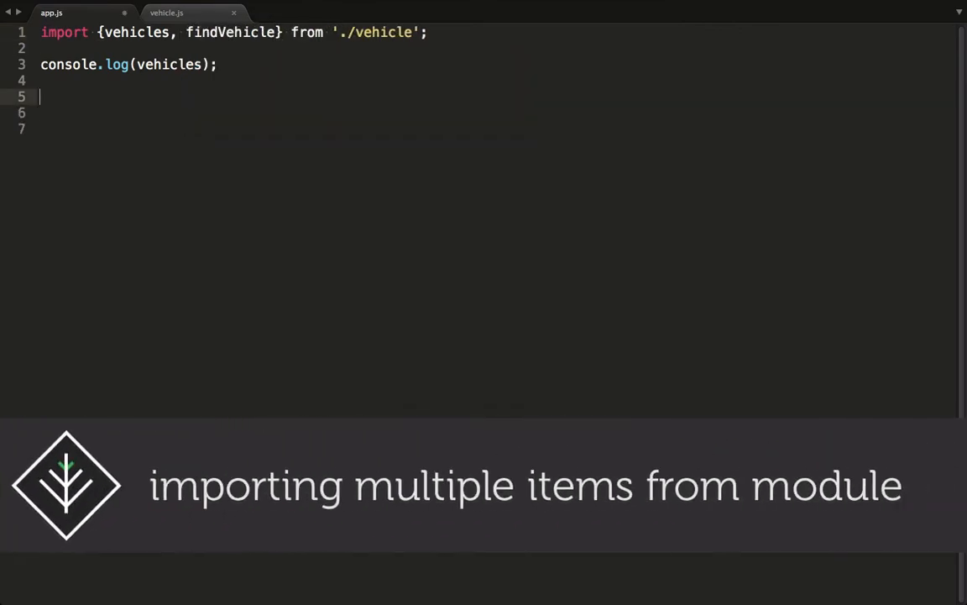
text(var match = findVehicle({model: 'F)
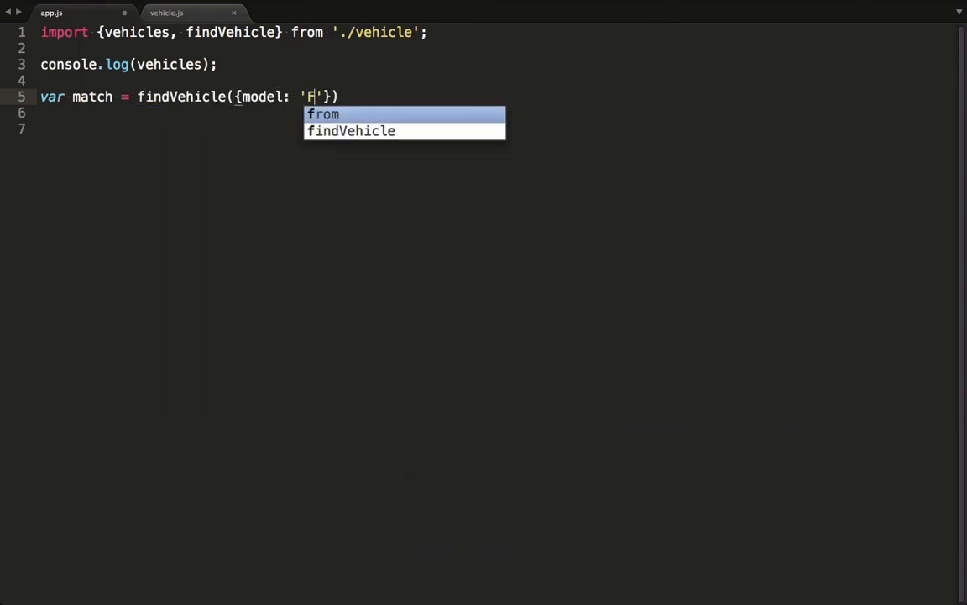
Step: Complete findVehicle({model: 'Focus'}) and log `match found: ${match}`
text(ocus'});)
click(495, 112)
text(console.log(`match foun)
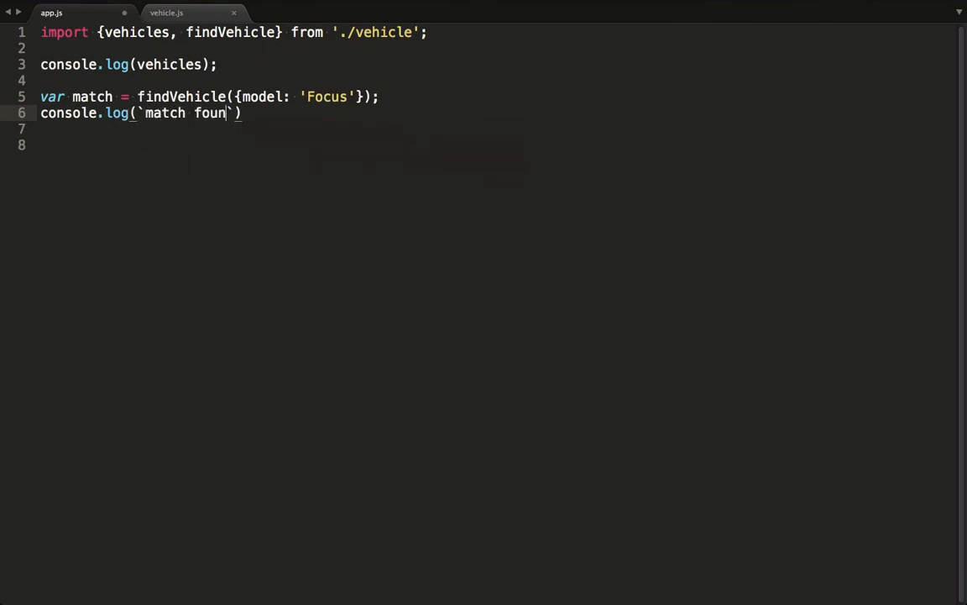
text(d: ${mat})
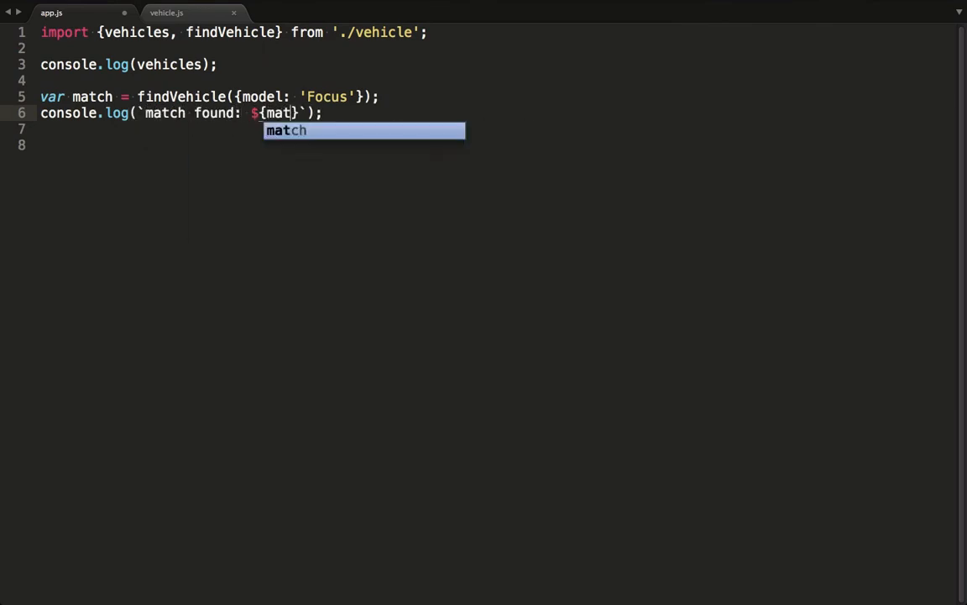